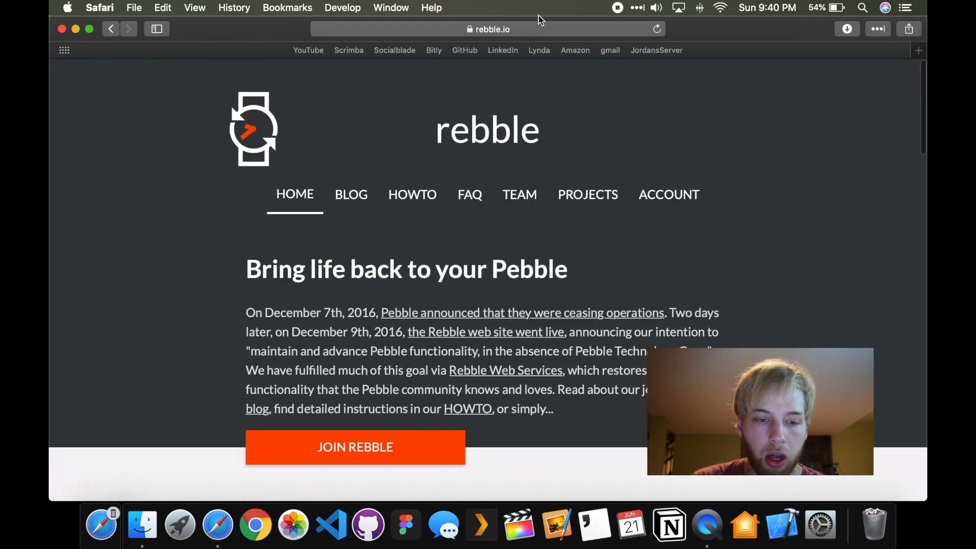
mouse_move(347, 483)
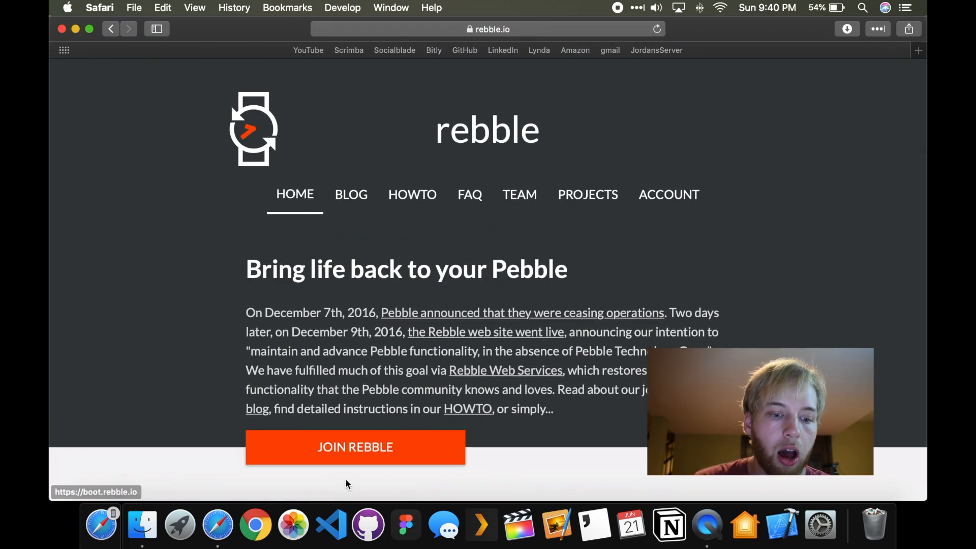
Join Rebble from the home page and load rebble.io in a new Chrome tab
click(354, 447)
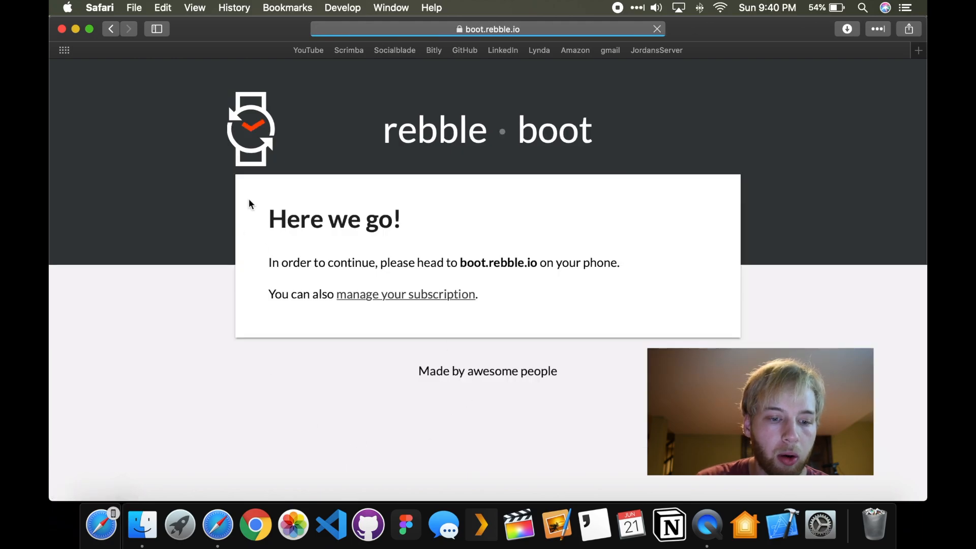
click(255, 524)
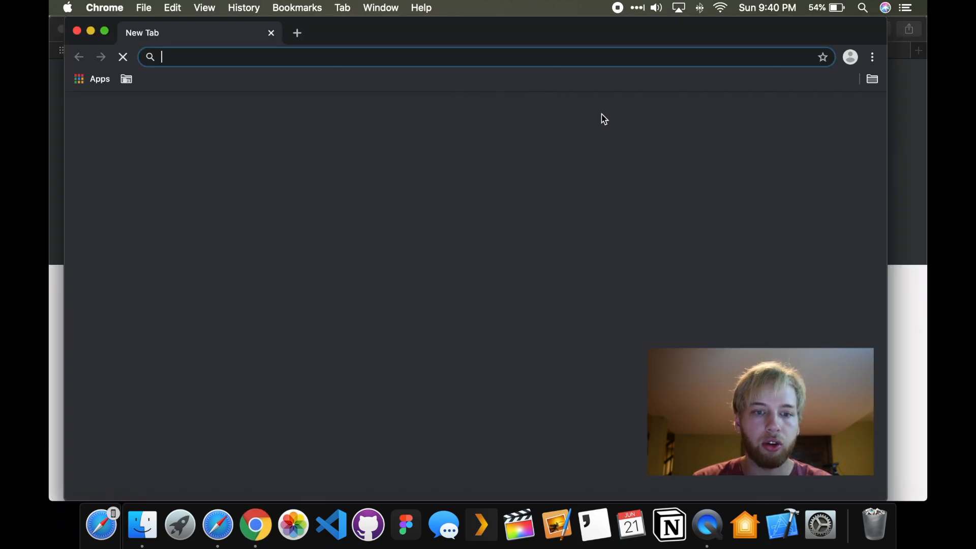
text(rebble.io)
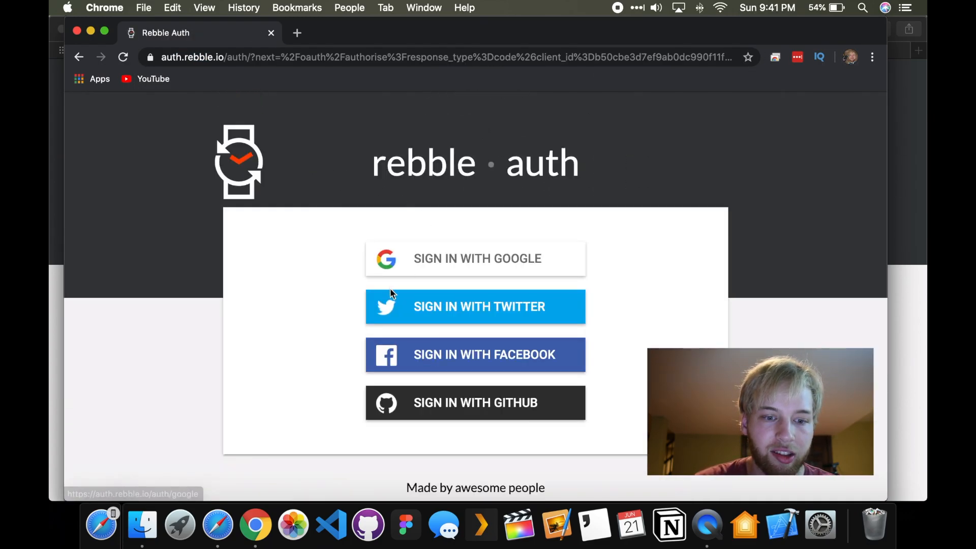
mouse_move(451, 215)
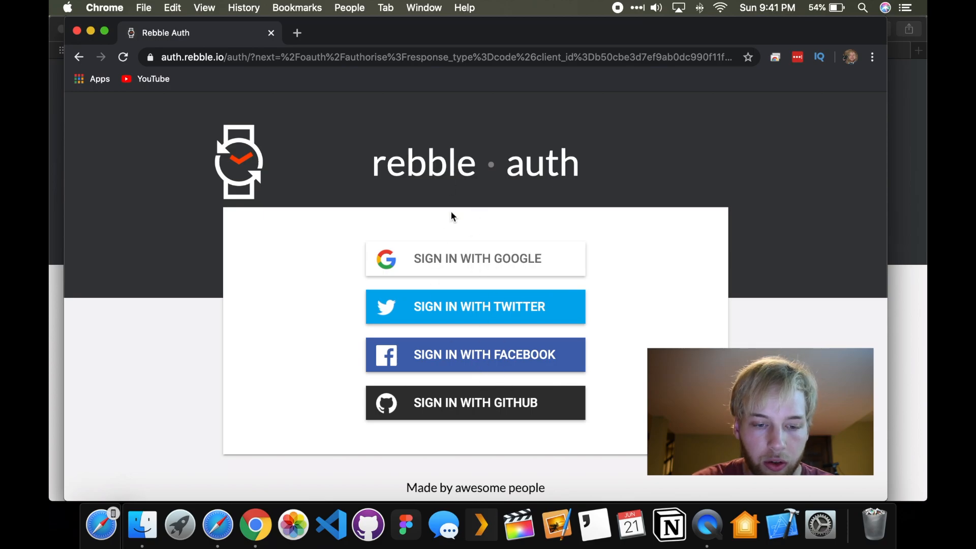
mouse_move(88, 32)
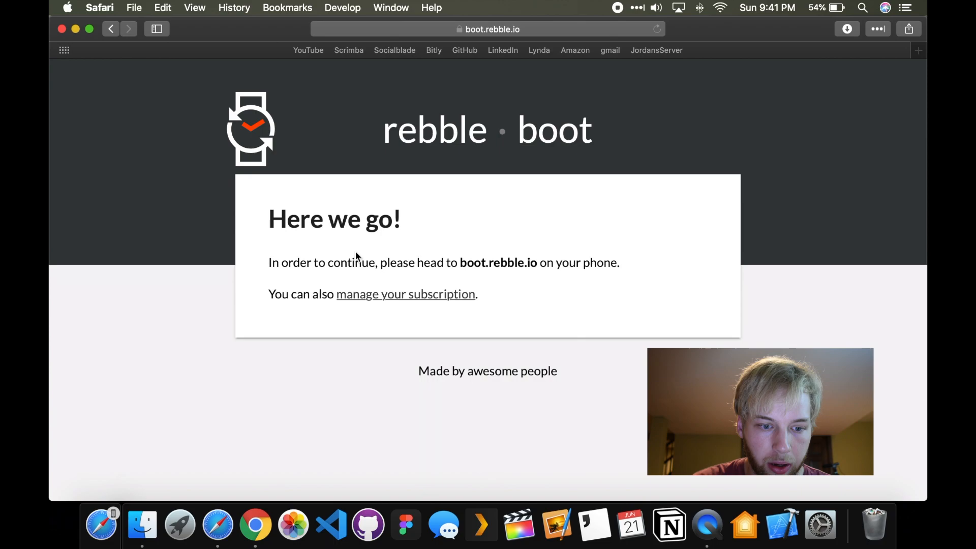
mouse_move(487, 260)
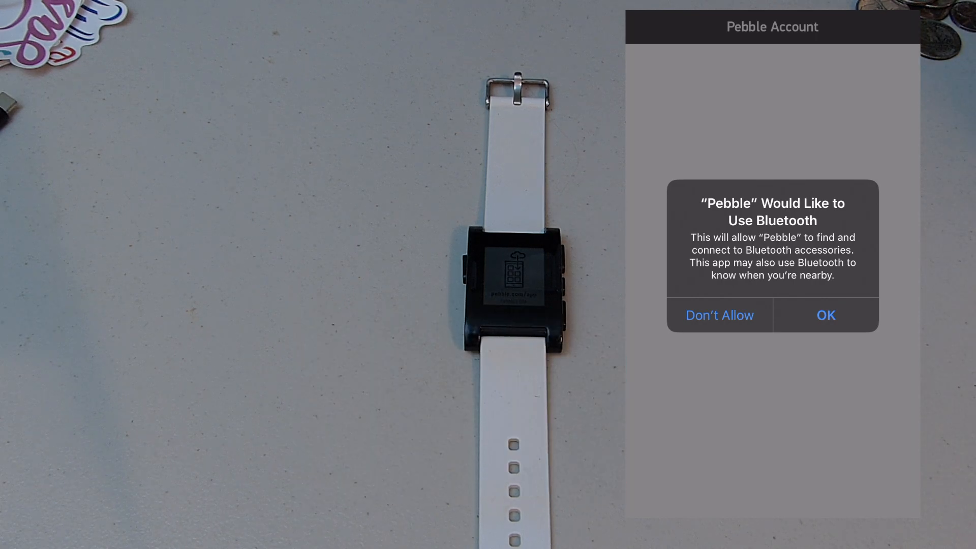
Allow Bluetooth, keep English (United States) voice input, and choose the Pebble model
click(825, 315)
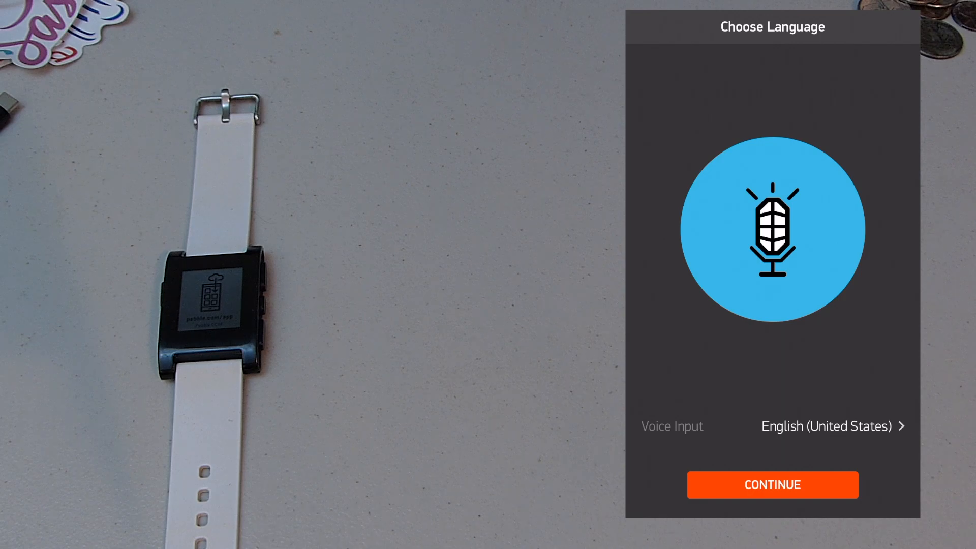
click(771, 483)
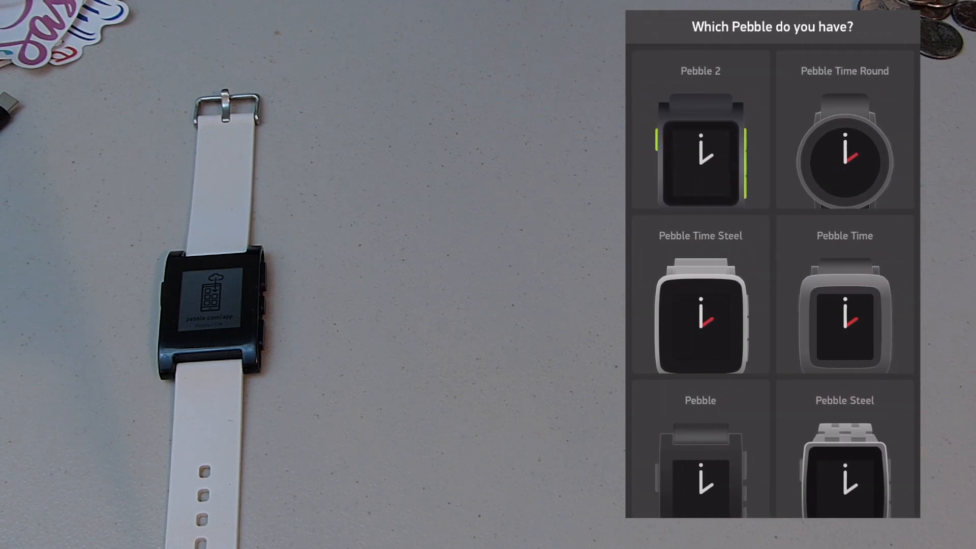
click(699, 150)
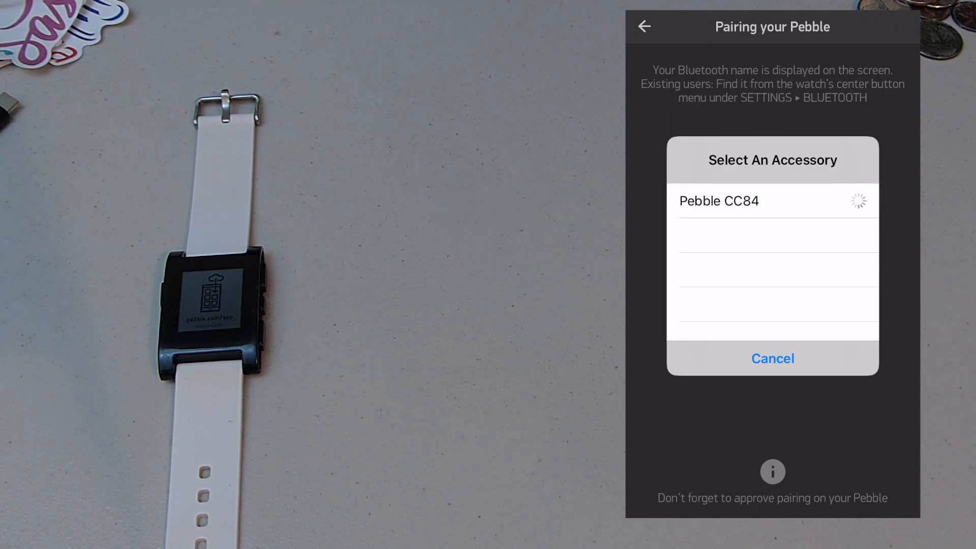
Pair the phone with Pebble CC84, approving the matching code
click(719, 201)
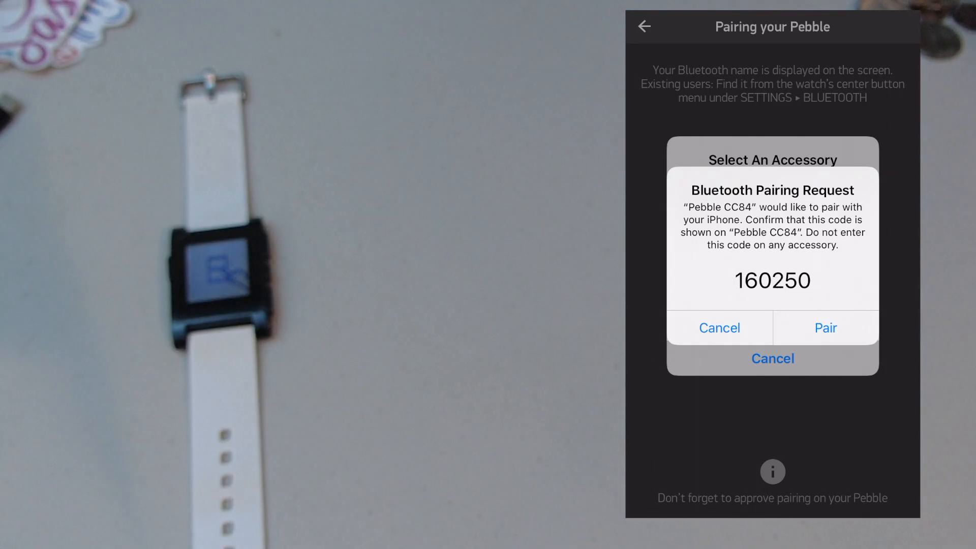
click(825, 328)
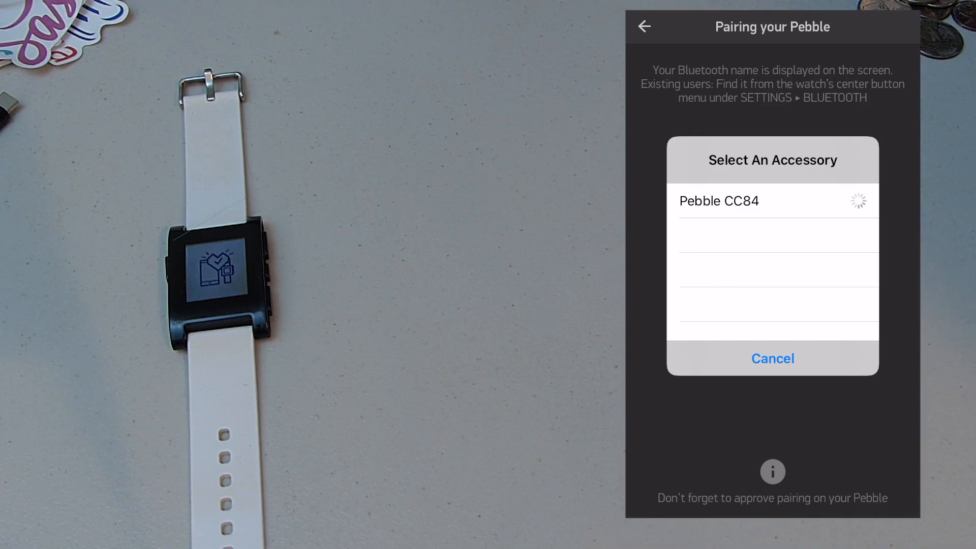
click(719, 202)
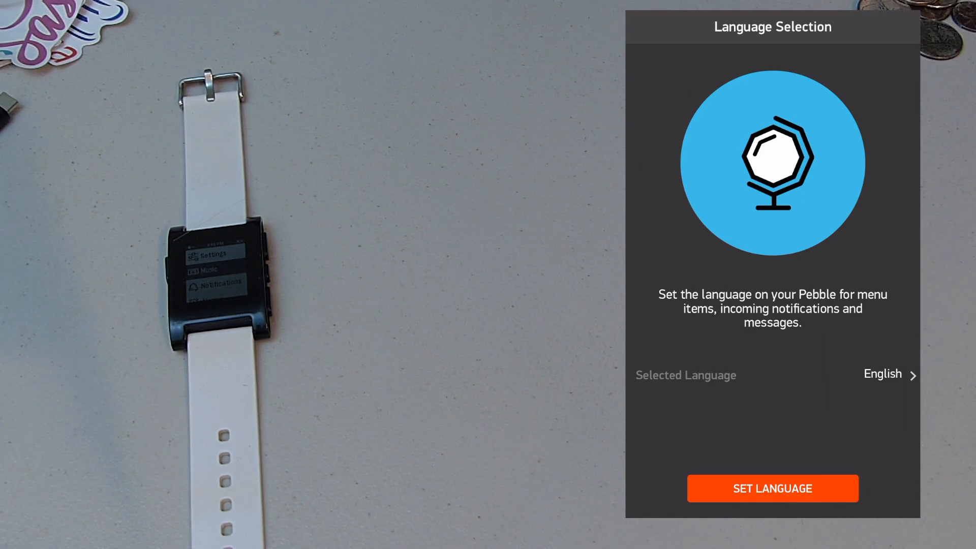
Set the watch language to English, enable notifications, and approve Pebble-LE CC84 pairing
click(771, 488)
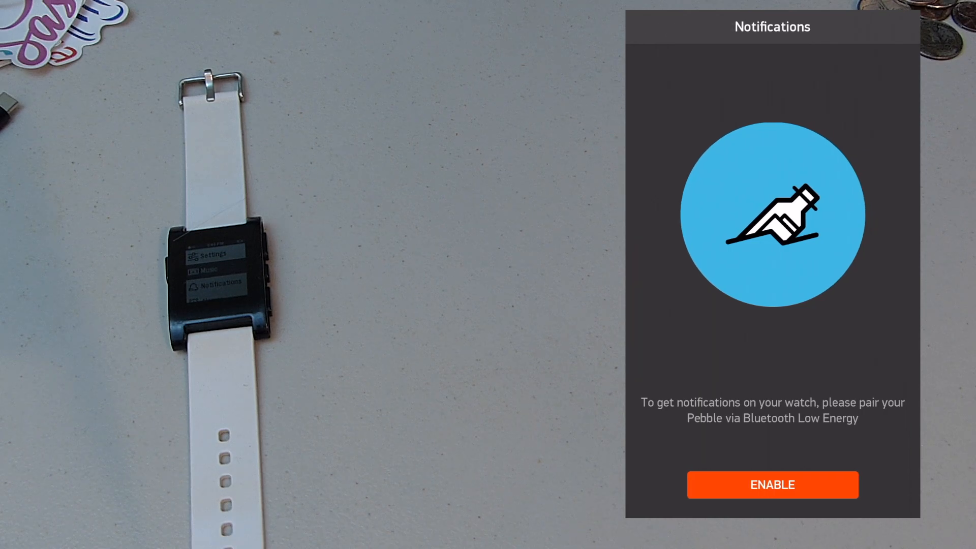
click(771, 483)
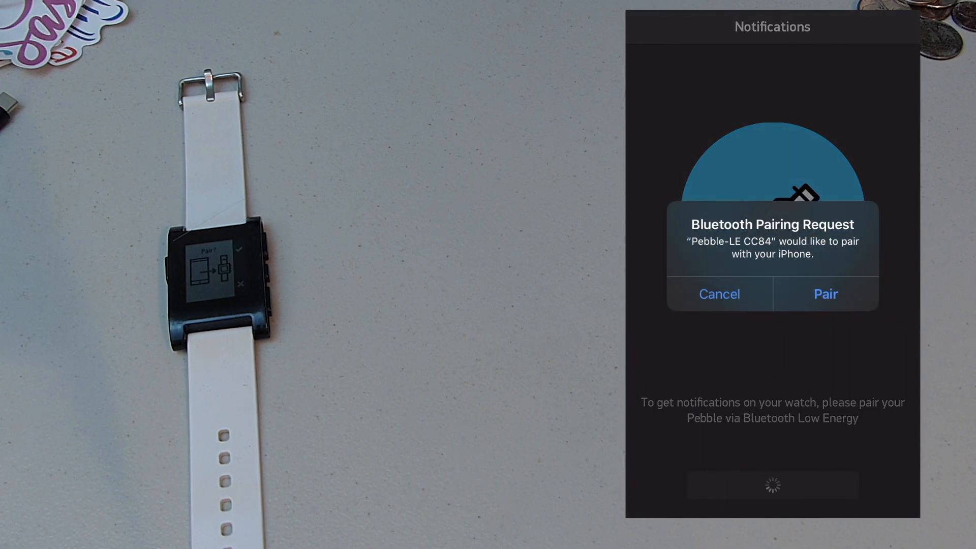
click(824, 293)
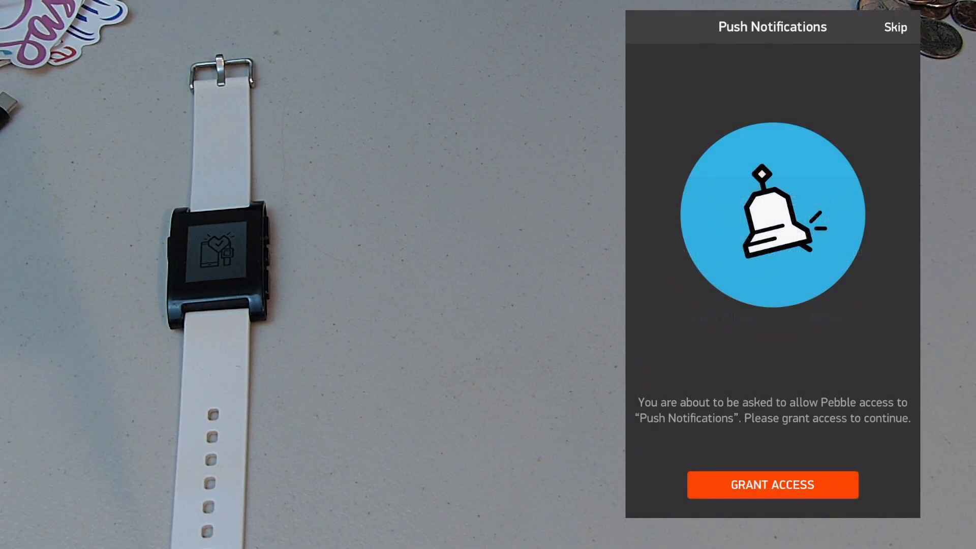
Grant Pebble push notification and location access
click(772, 484)
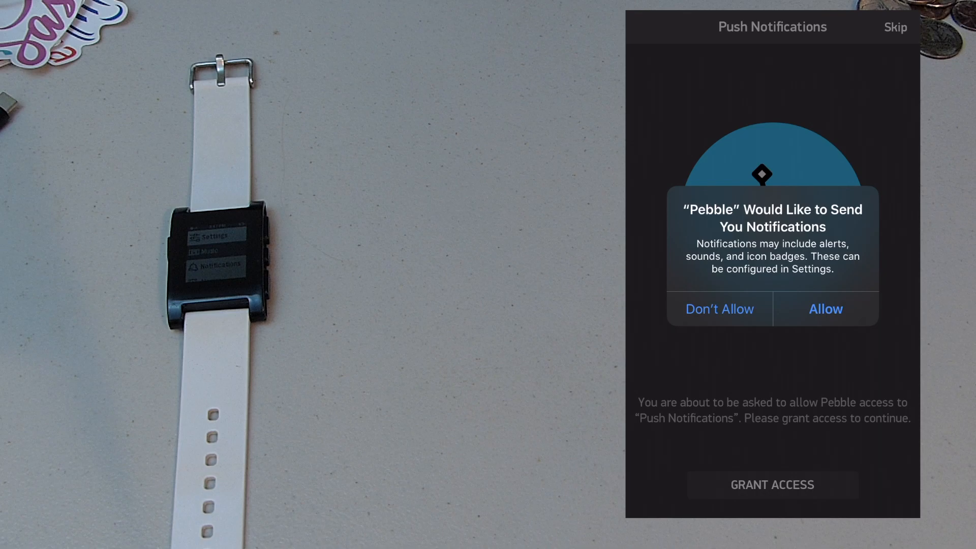
click(824, 309)
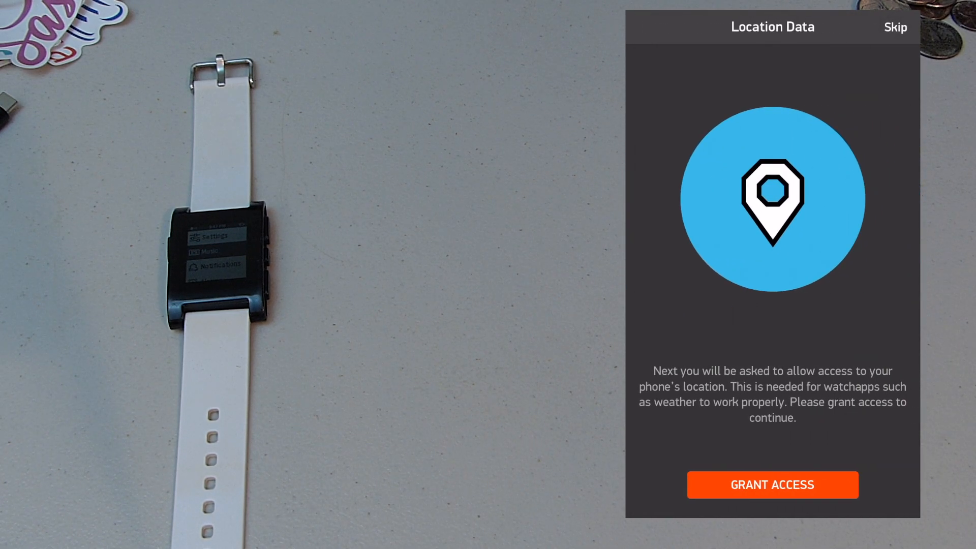
click(771, 483)
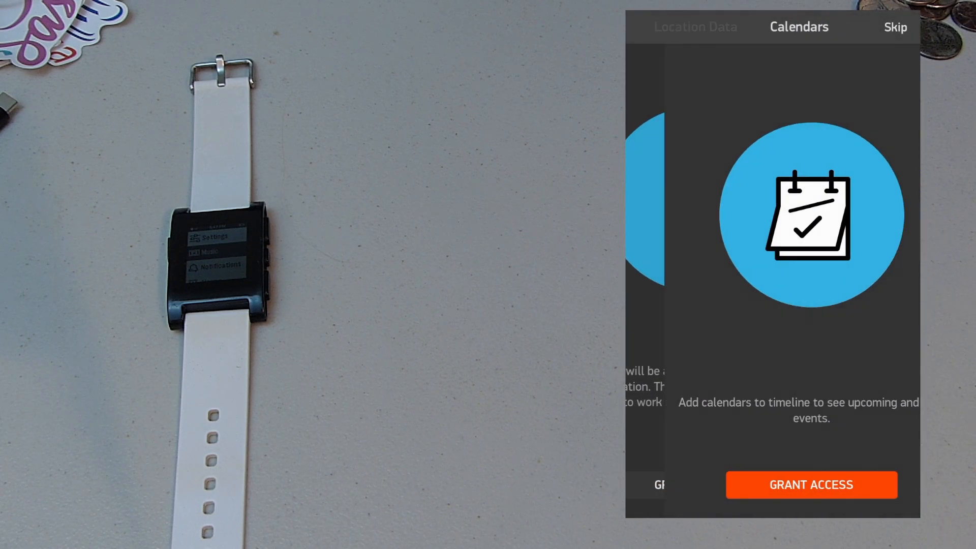
Grant calendar access and move past the Text Replies step
click(811, 484)
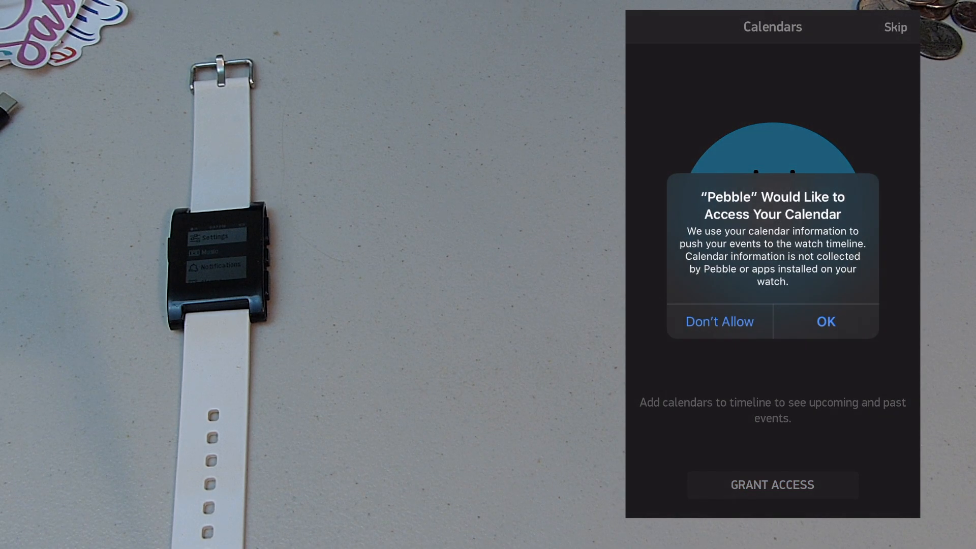
click(824, 322)
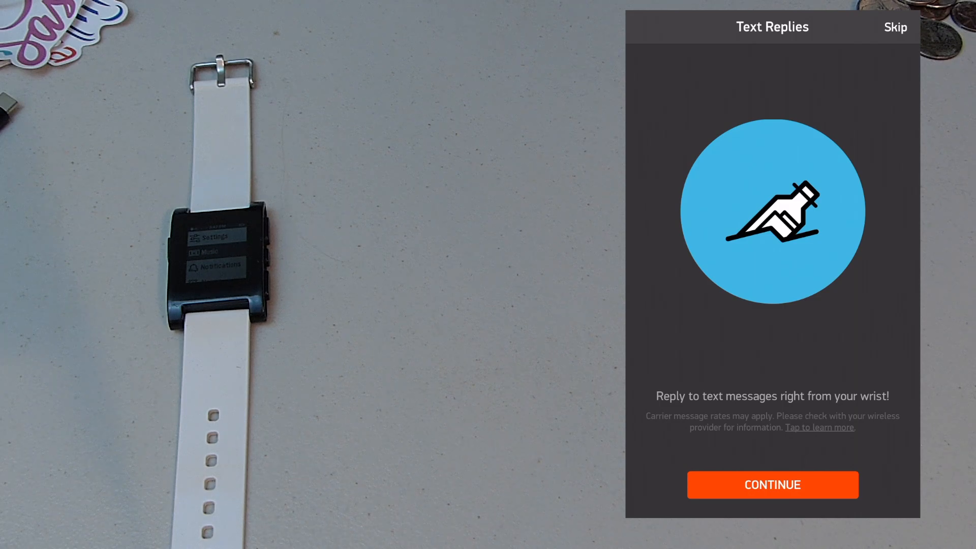
click(771, 485)
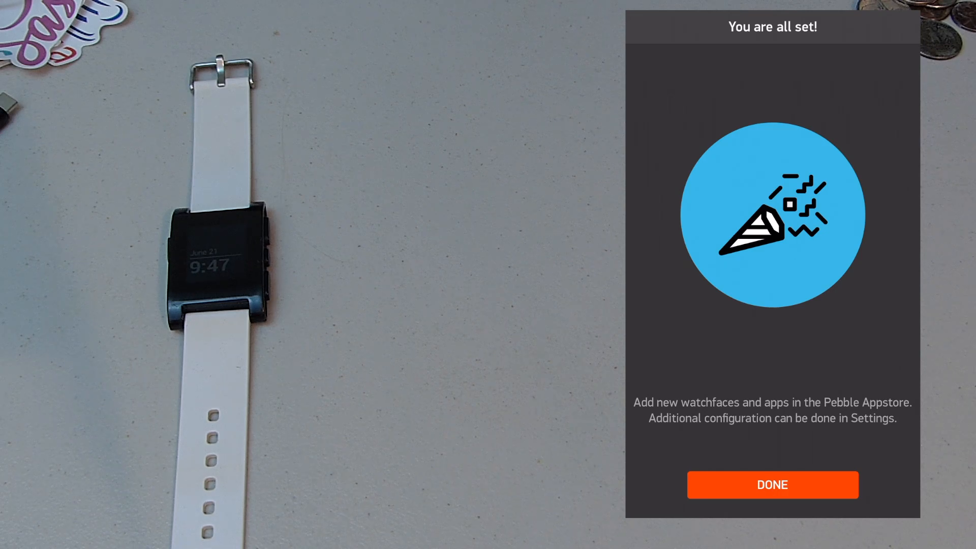
Finish watch setup and switch to Safari's auth.rebble.io 'You're all set!' page
click(771, 484)
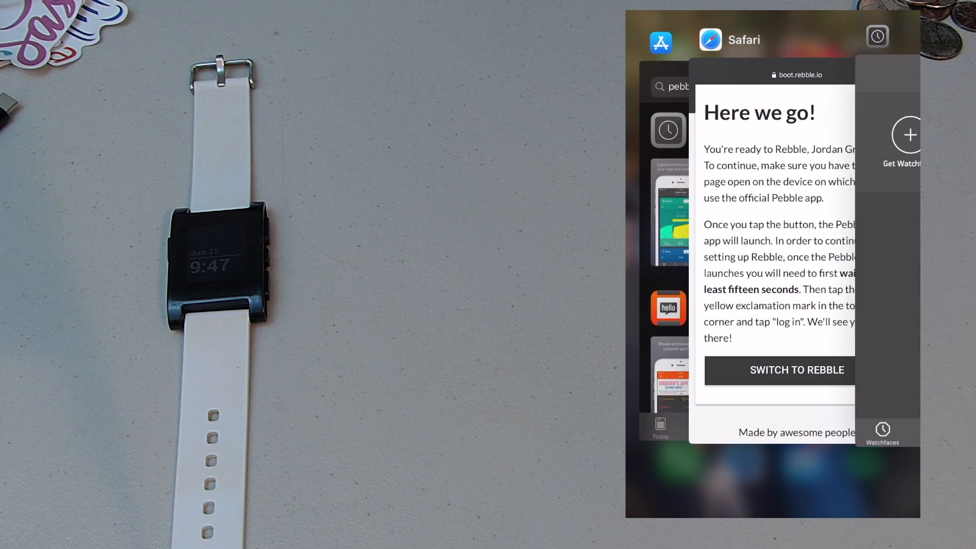
click(772, 249)
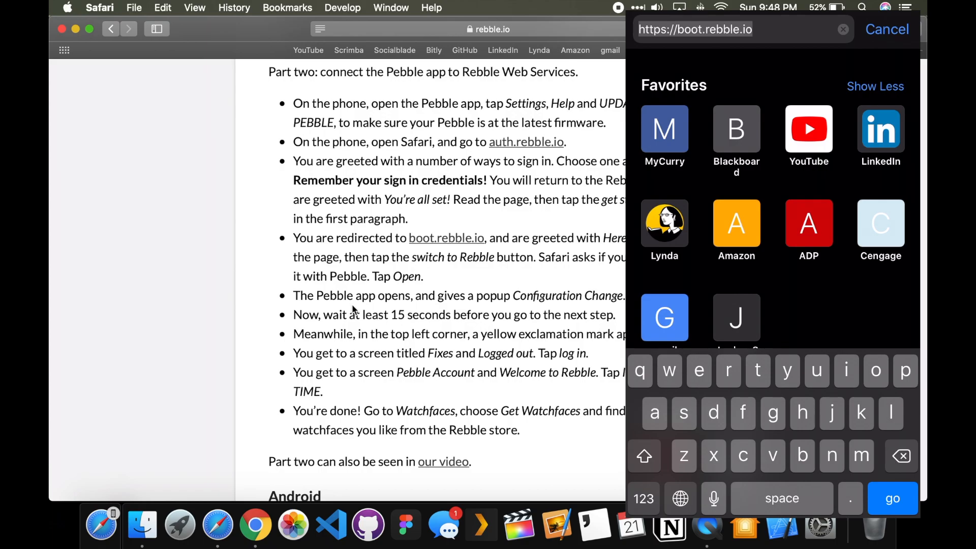
text(auth.rebble.io)
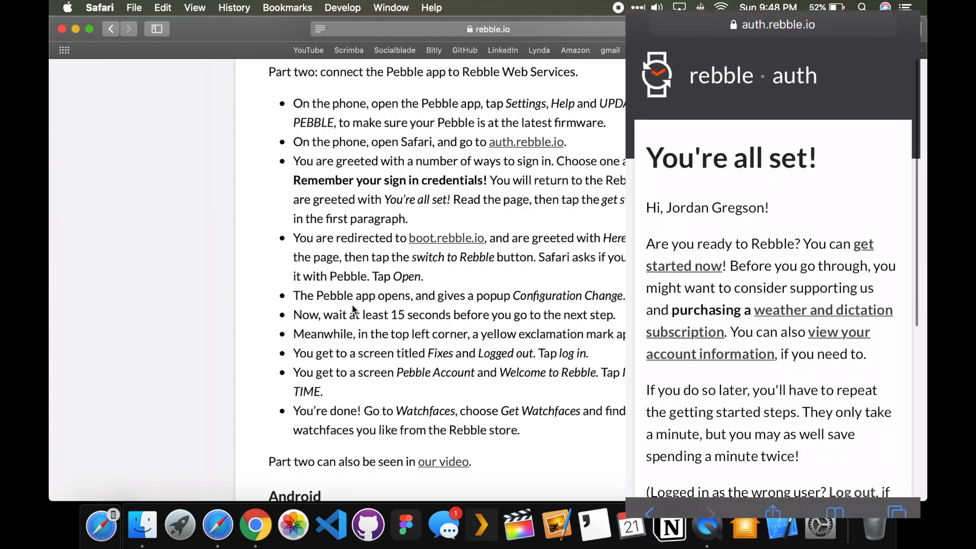
Follow the get-started link to the boot.rebble.io 'Here we go!' page
scroll(down, 3)
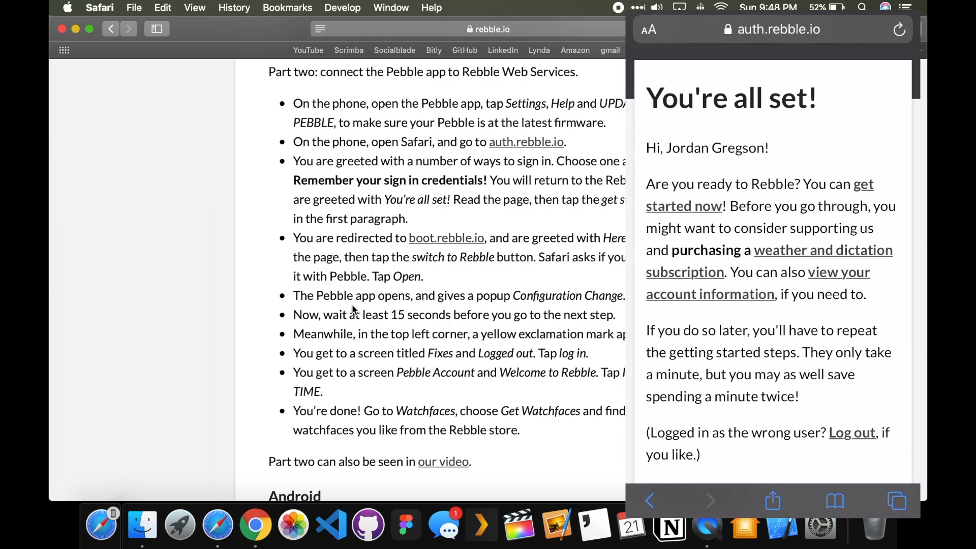
scroll(up, 3)
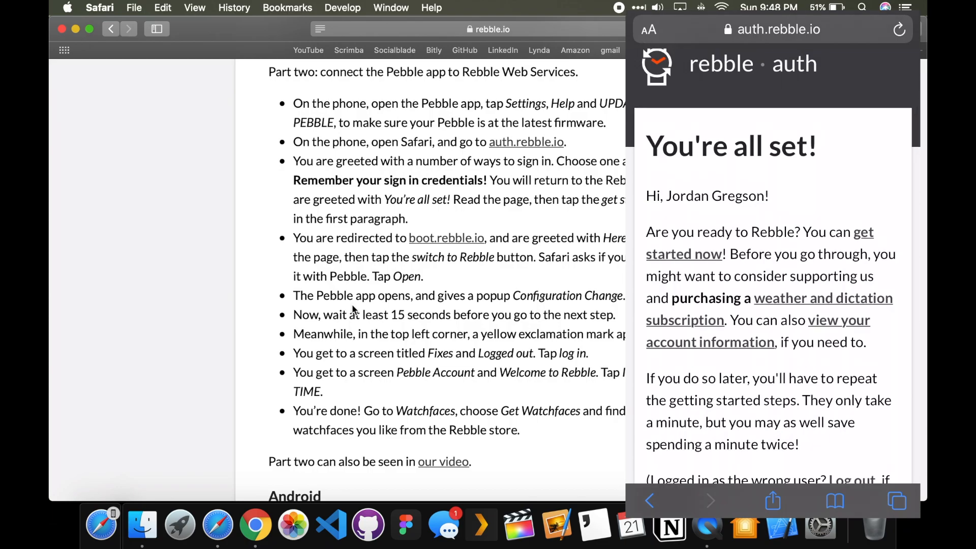
click(683, 253)
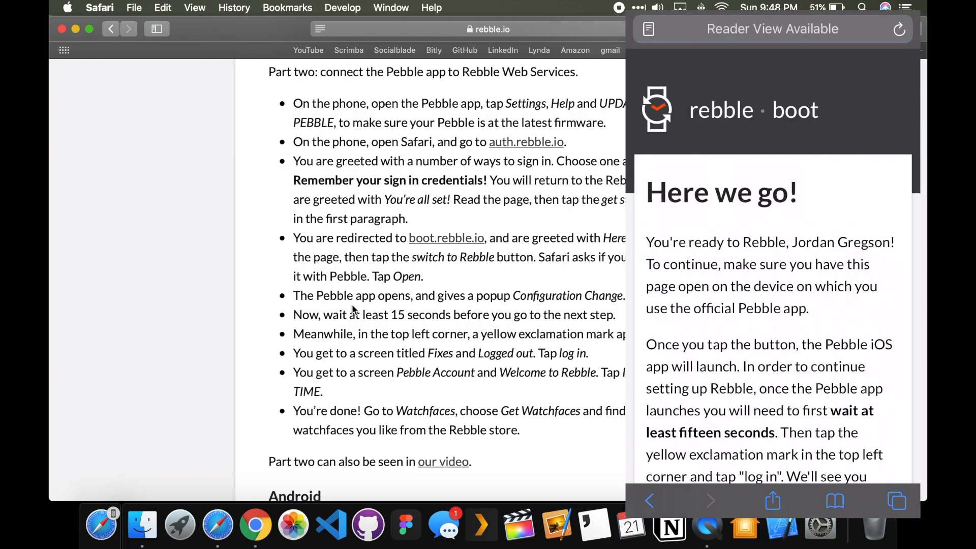
scroll(down, 3)
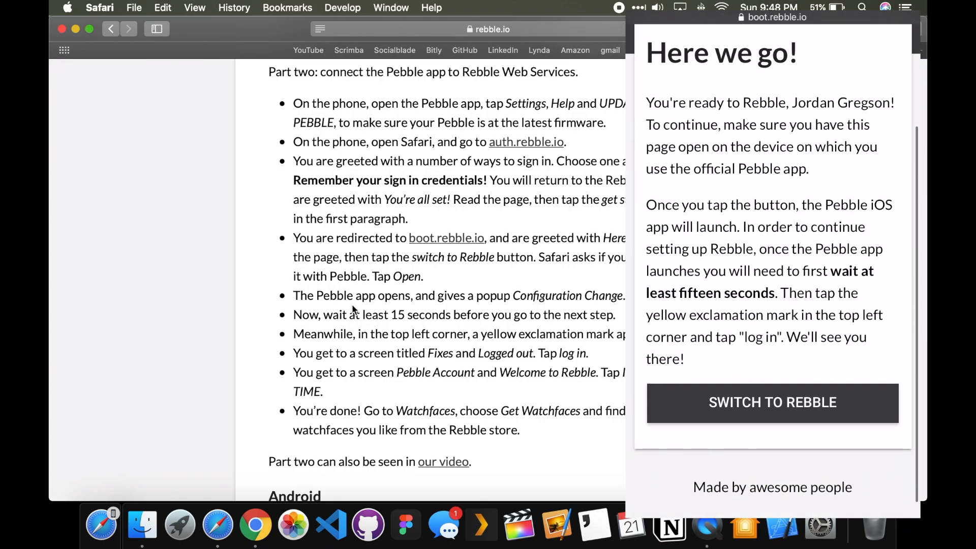
Check in Pebble's Help that the watch firmware is up to date, then return to Safari
click(771, 402)
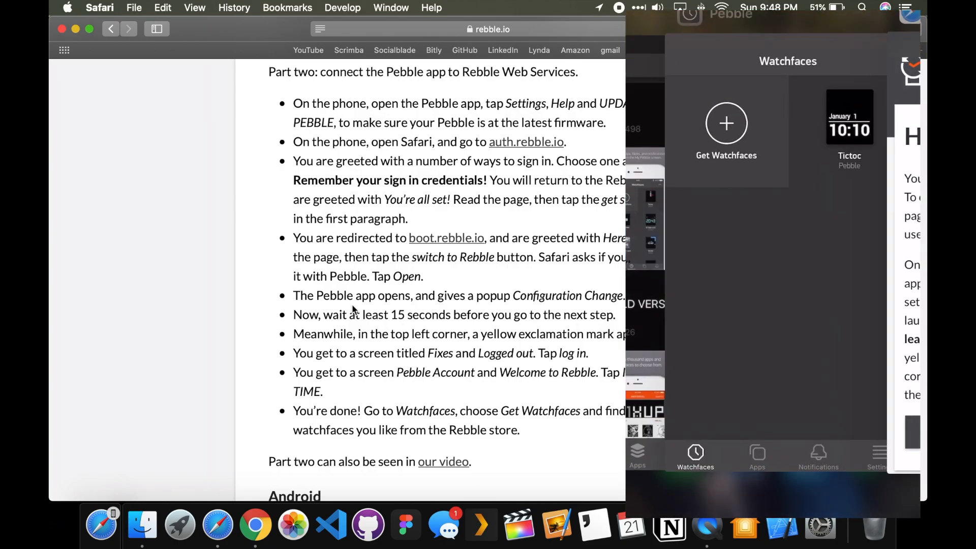
click(876, 457)
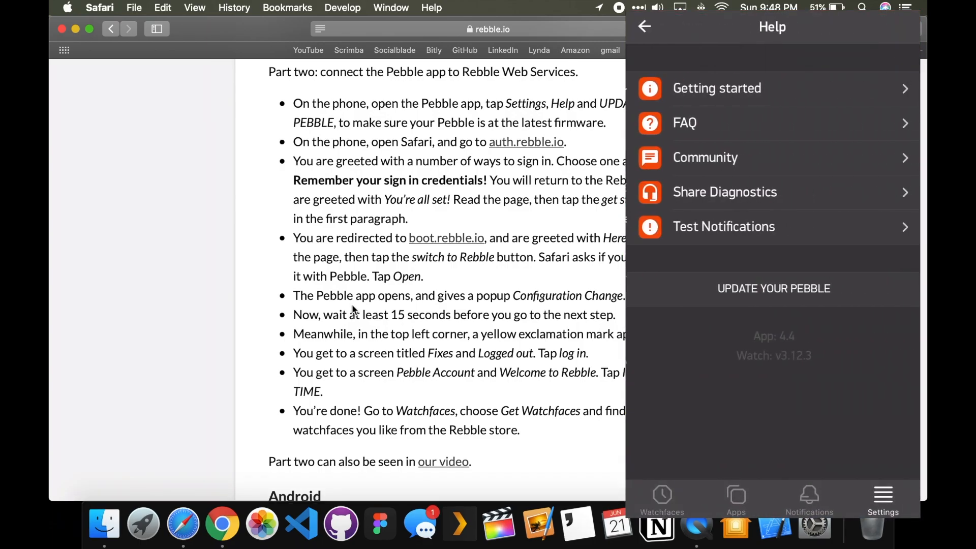
click(771, 288)
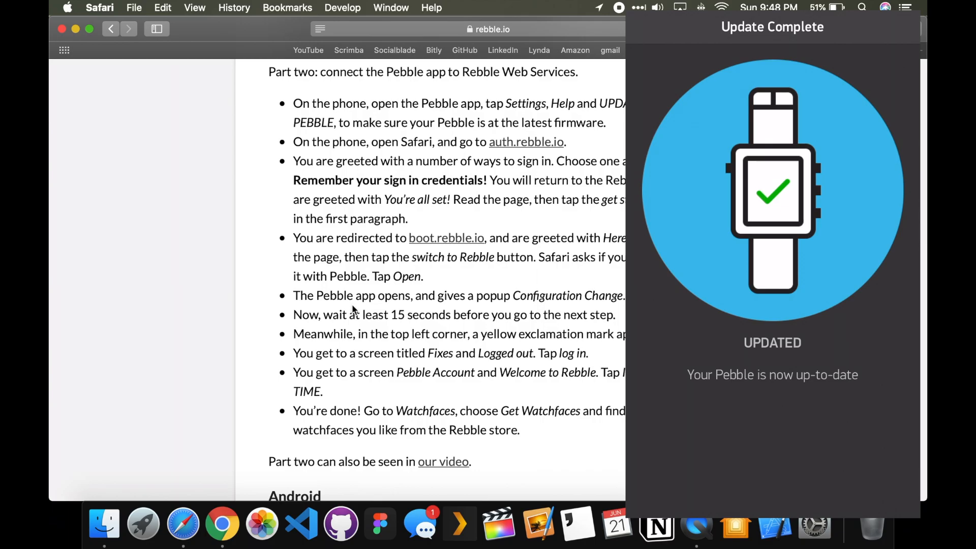
click(644, 27)
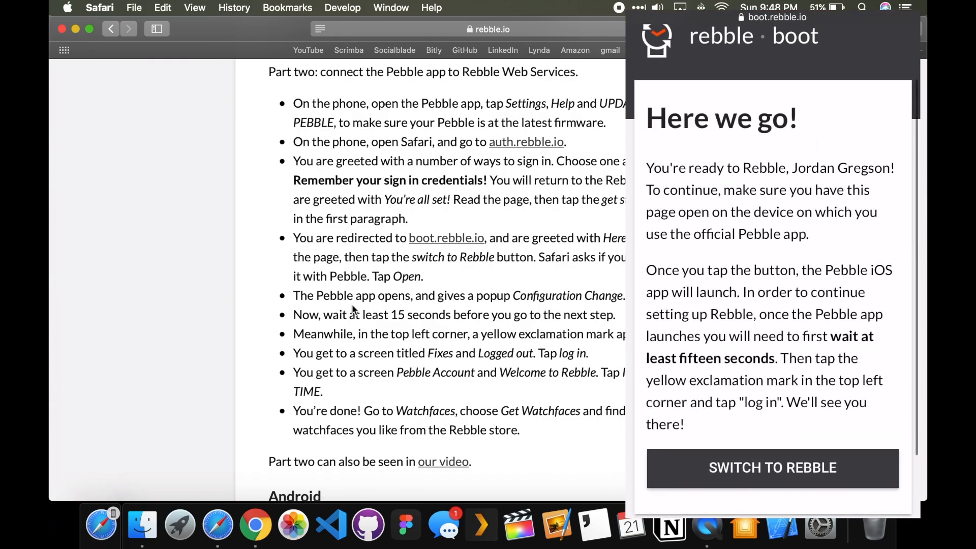
Switch to Rebble on the boot page and let it open the Pebble app
click(771, 468)
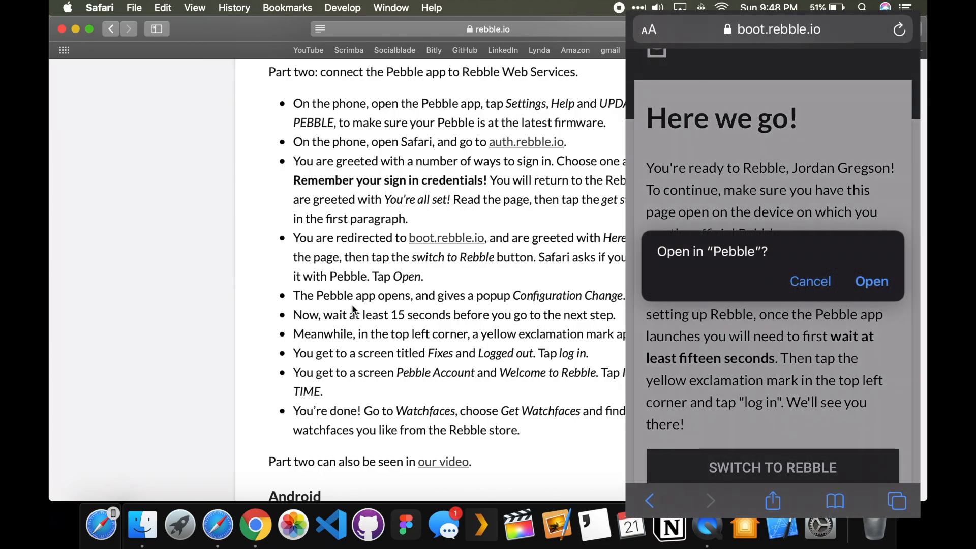
click(871, 280)
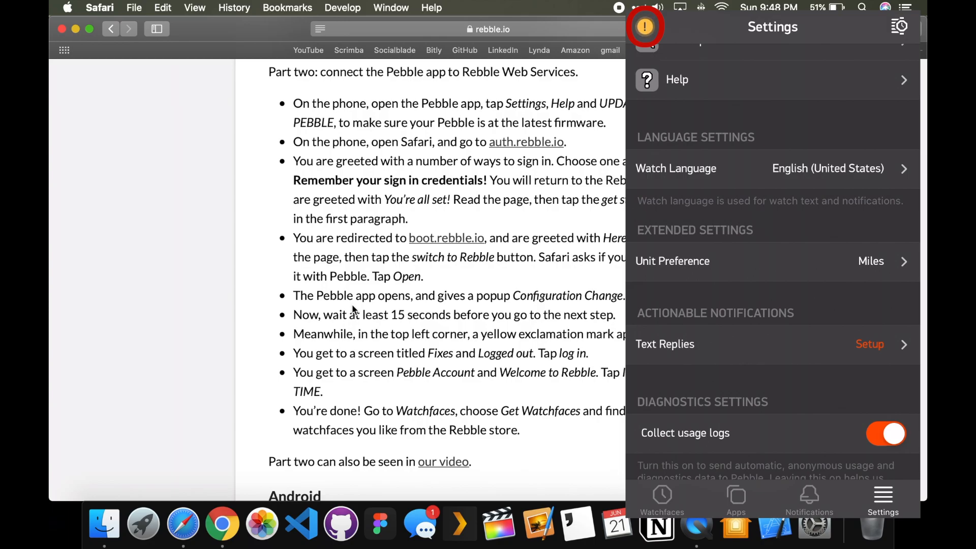
Log in to the Pebble account via the alert and show the installed Watchfaces list
click(645, 26)
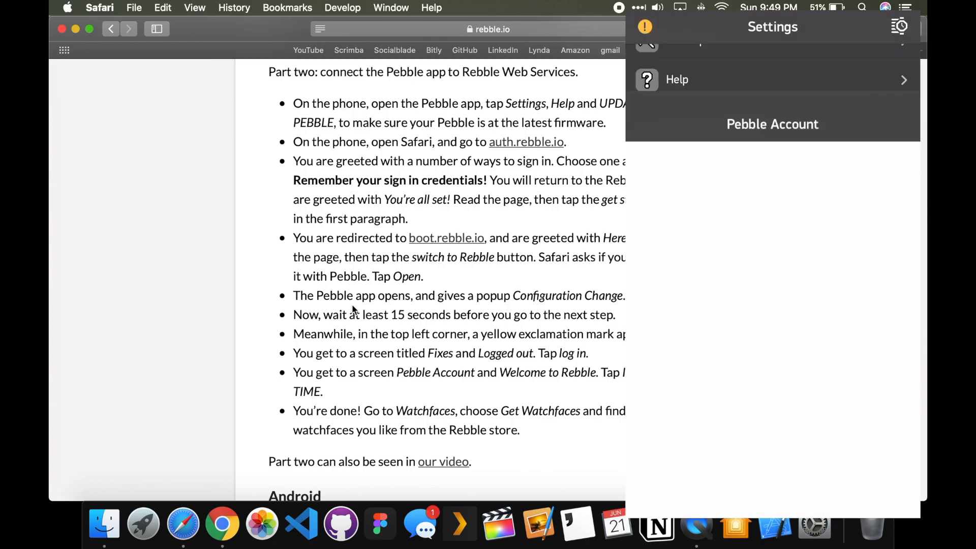
click(772, 124)
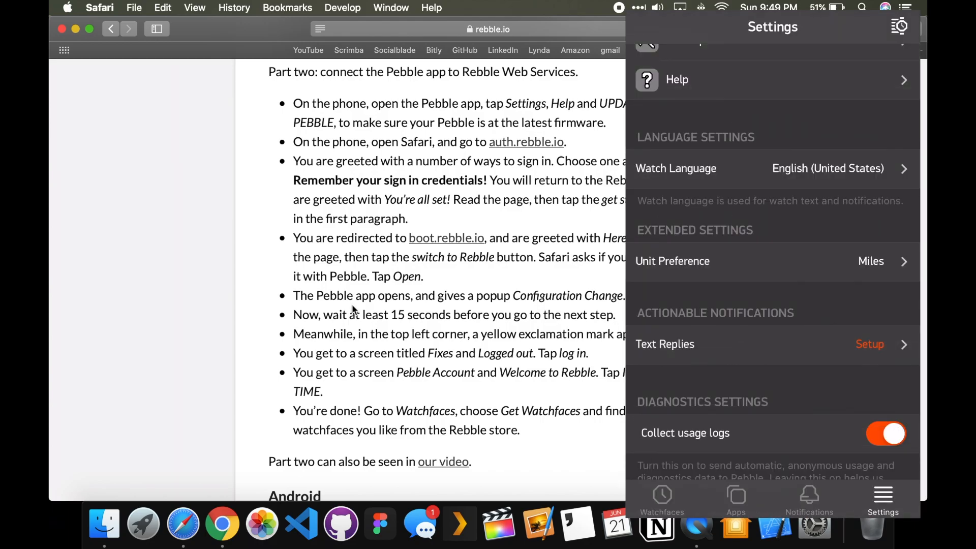
click(661, 498)
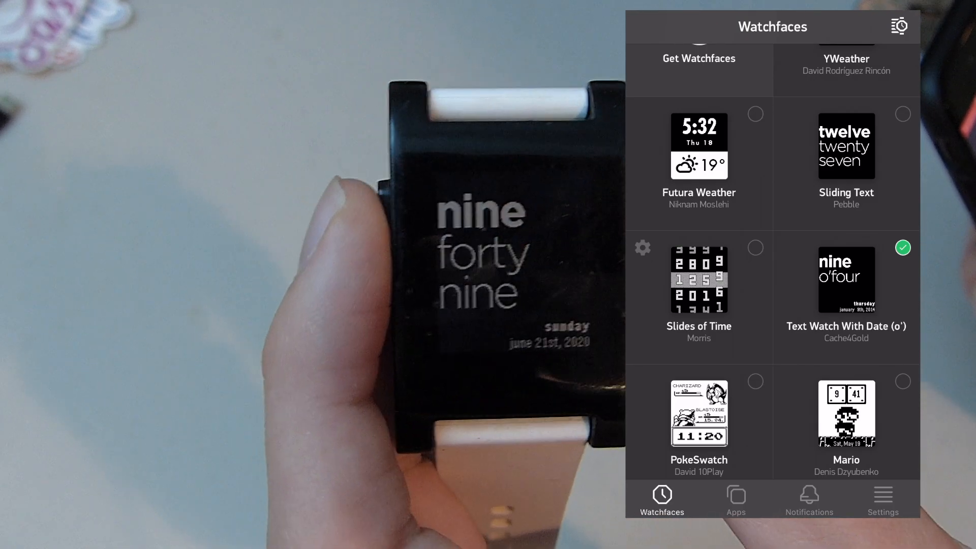
Scroll the Watchfaces grid to the last face, Tictoc, and select an item
scroll(up, 3)
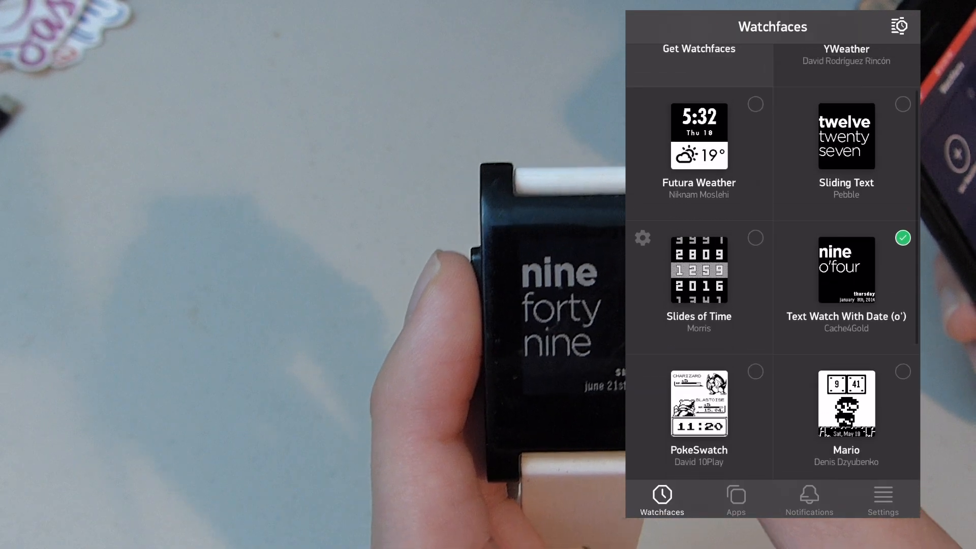
scroll(down, 3)
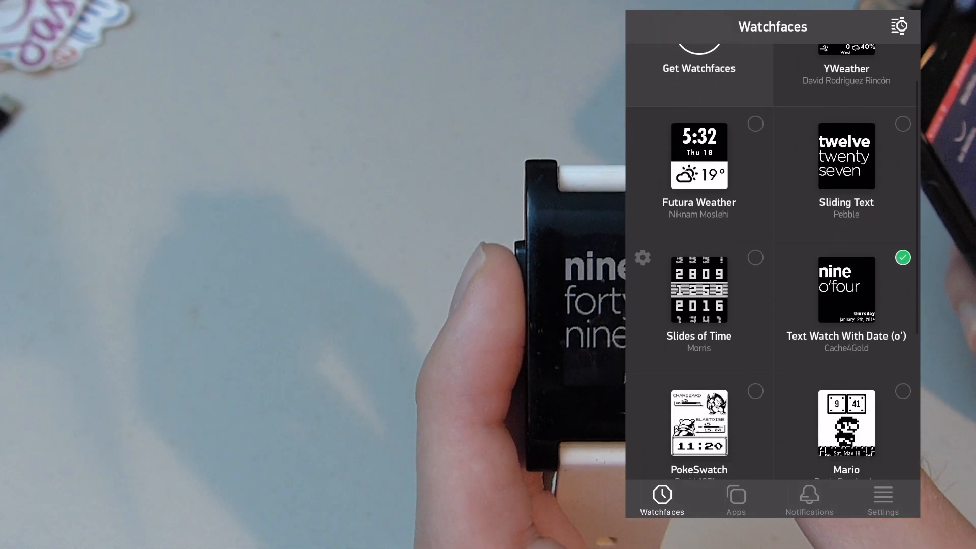
scroll(down, 3)
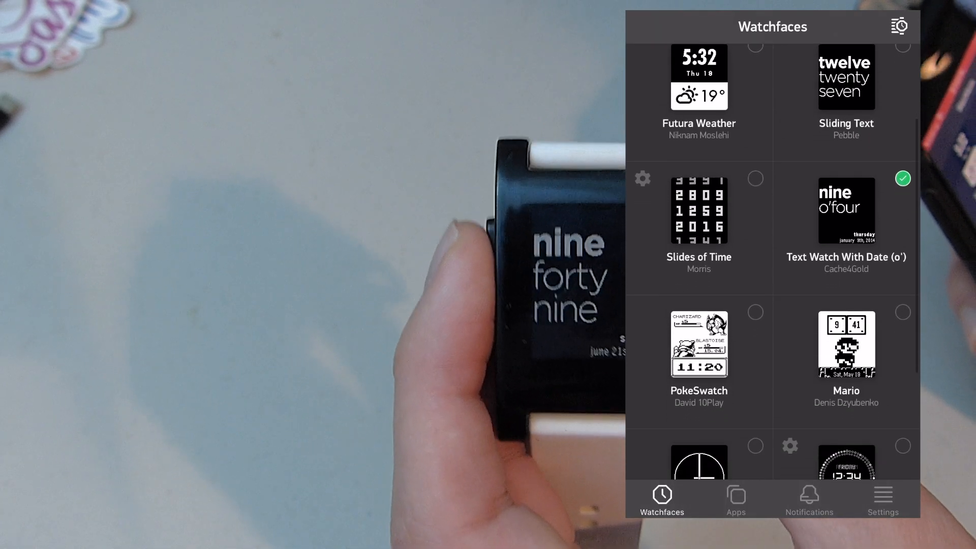
scroll(down, 3)
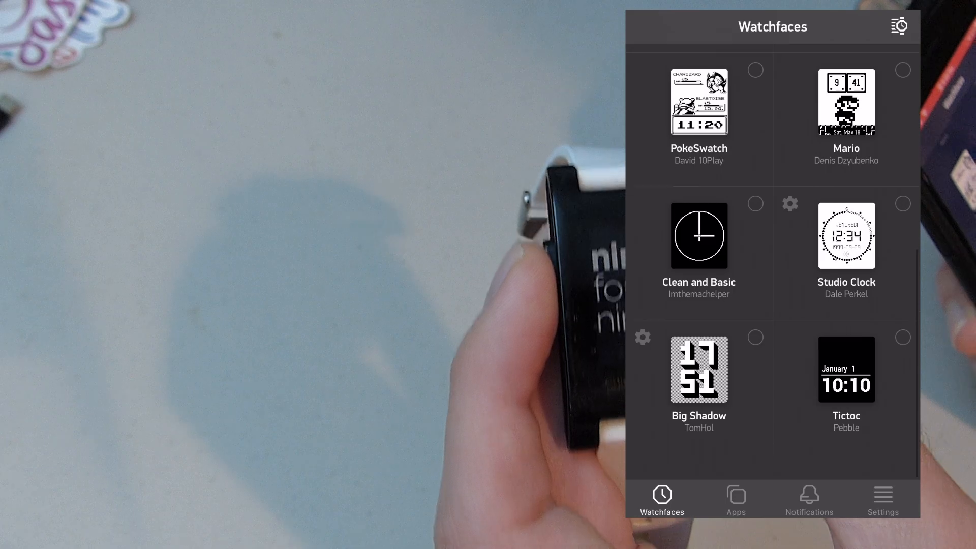
click(755, 364)
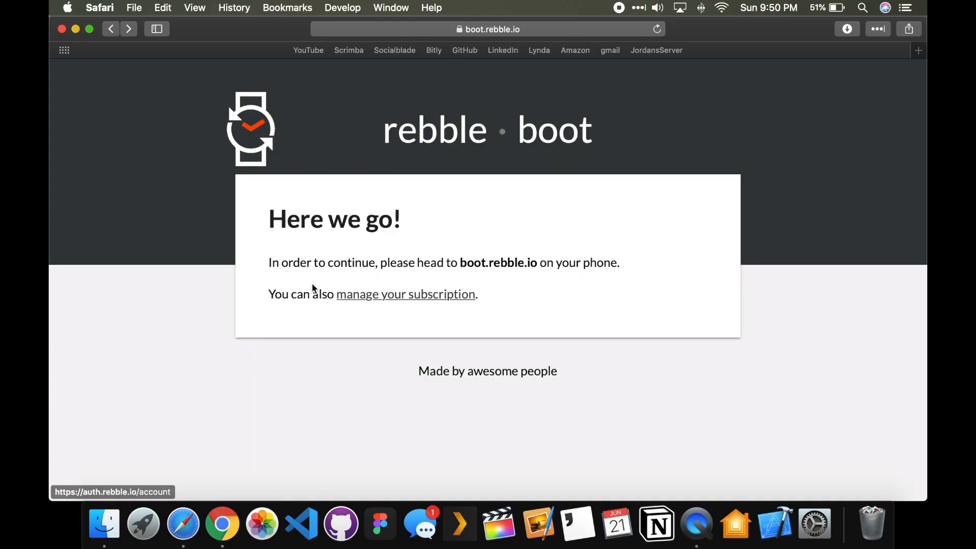
mouse_move(296, 288)
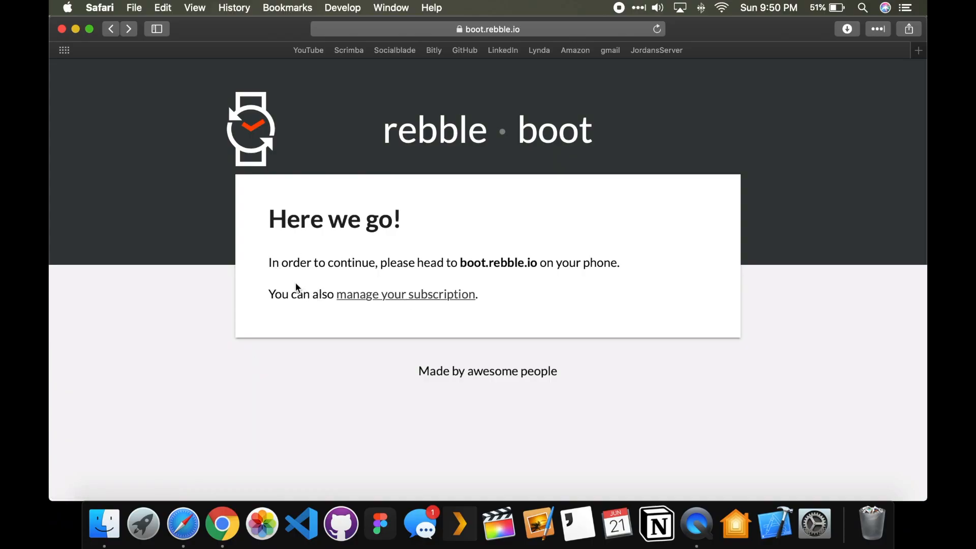
mouse_move(342, 261)
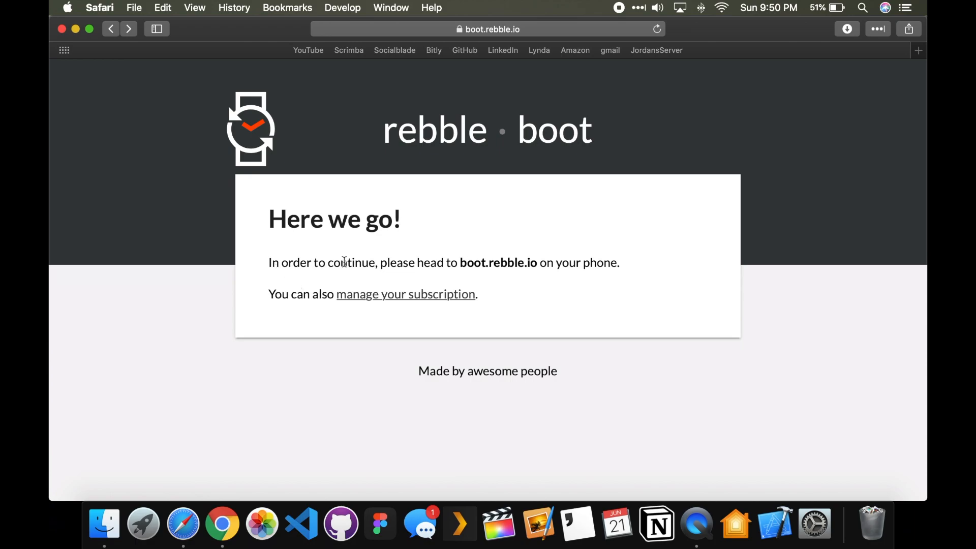
mouse_move(563, 267)
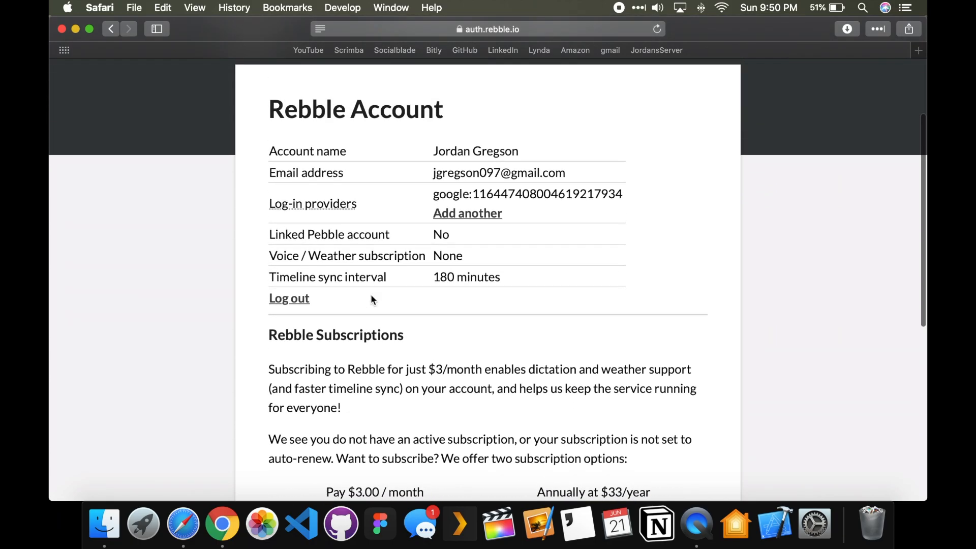
Review the Rebble Subscriptions section with $3 monthly and $33 annual options
scroll(down, 3)
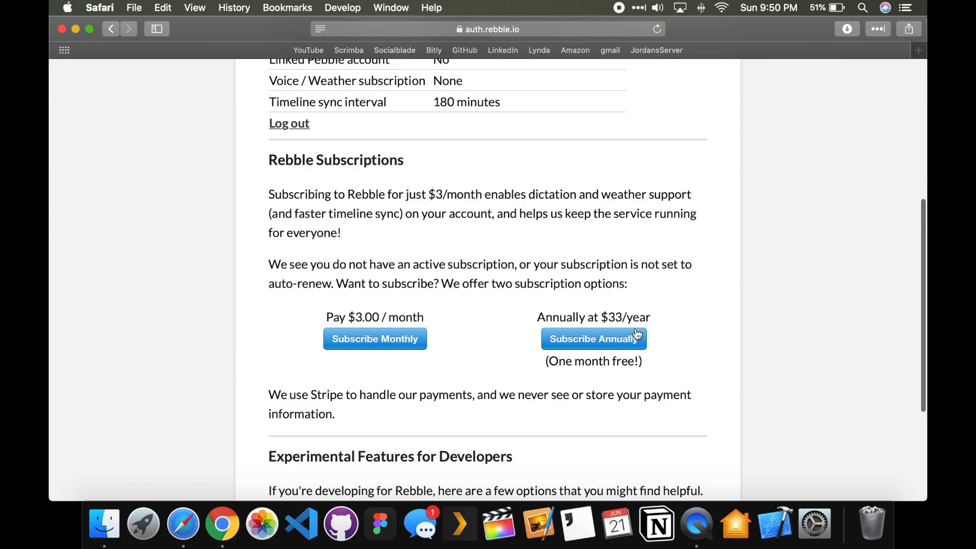
scroll(up, 3)
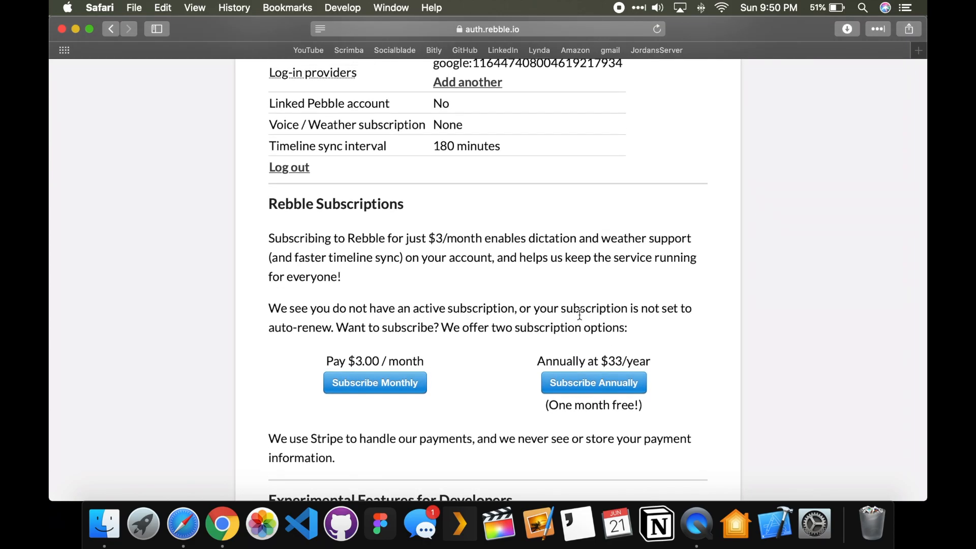